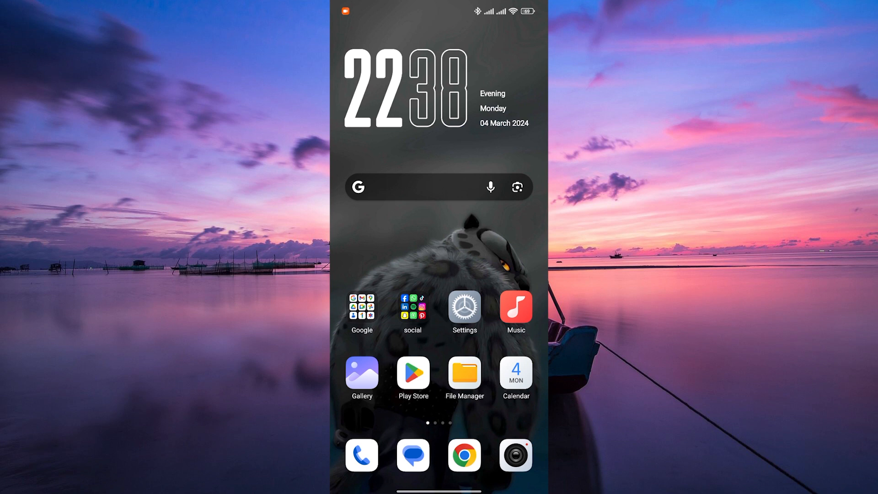
Open the 'social' apps folder on the Android home screen.
{"action": "left_click", "coordinate": [413, 310]}
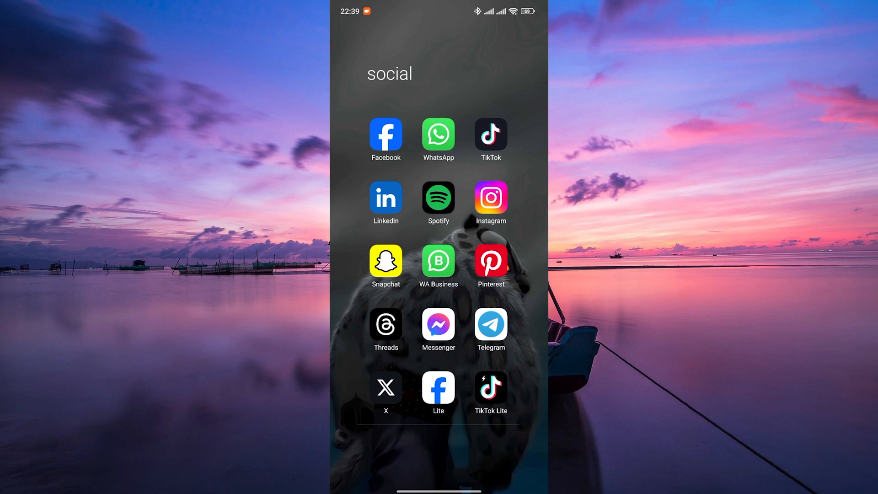
Launch Instagram from the social folder, landing on the account's profile page.
{"action": "left_click", "coordinate": [490, 197]}
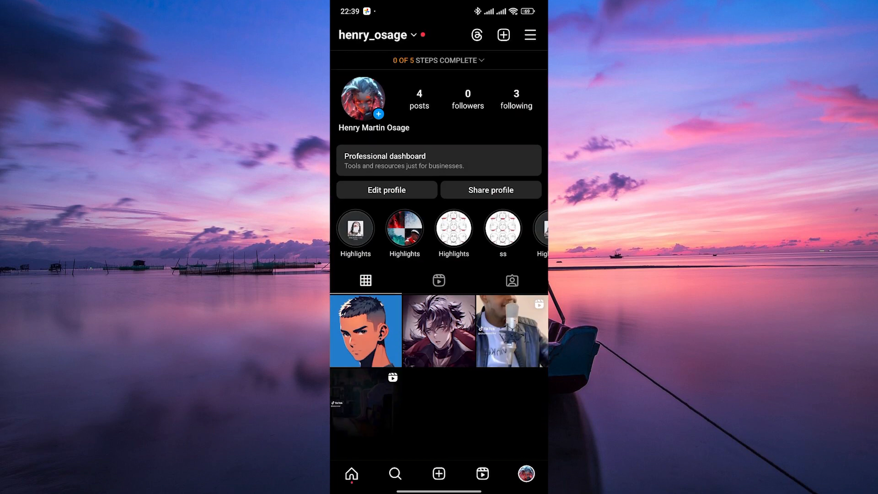
Go from the profile menu to the Settings and privacy screen.
{"action": "left_click", "coordinate": [529, 34]}
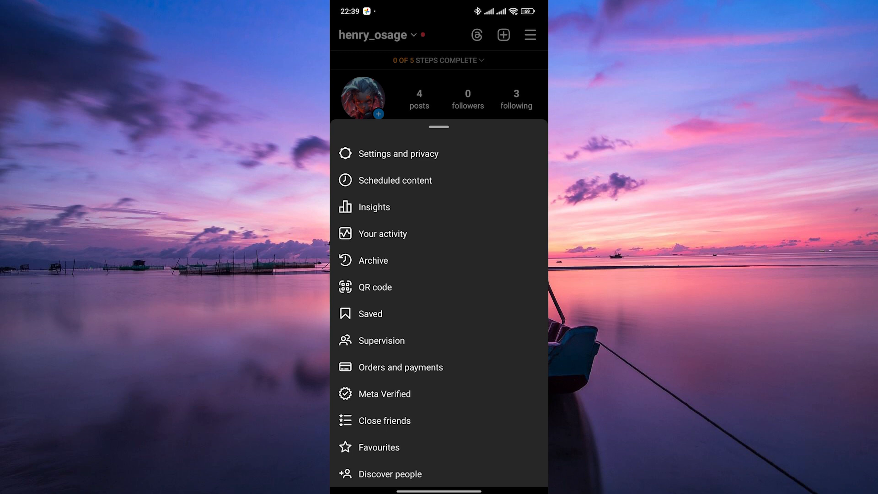
{"action": "left_click", "coordinate": [400, 153]}
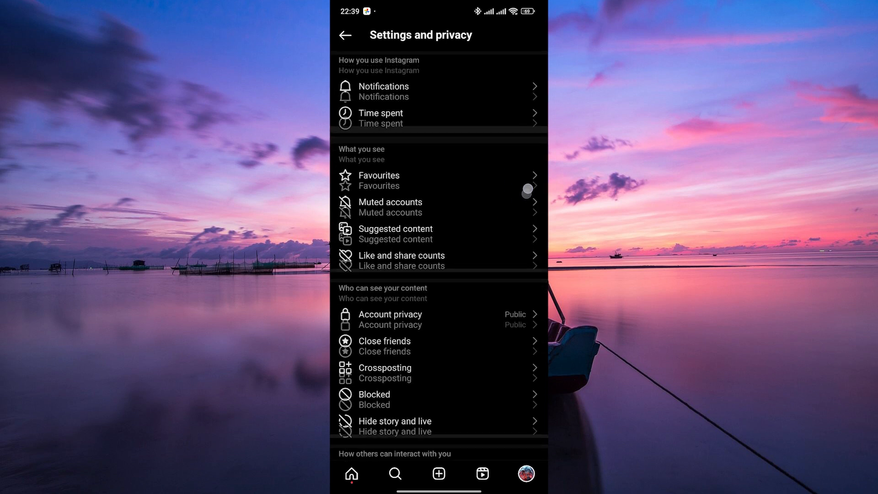
In Messages and story replies, switch the Read receipts toggle off.
{"action": "scroll", "scroll_direction": "down", "scroll_amount": 3}
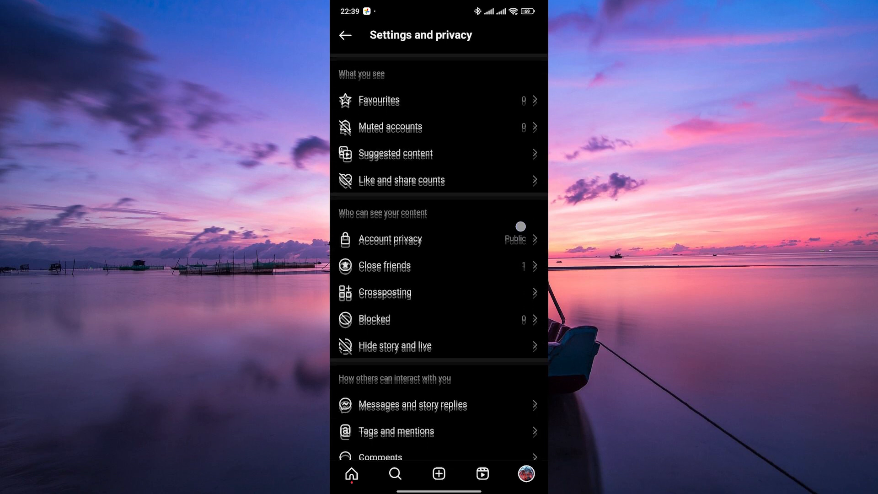
{"action": "left_click", "coordinate": [412, 406]}
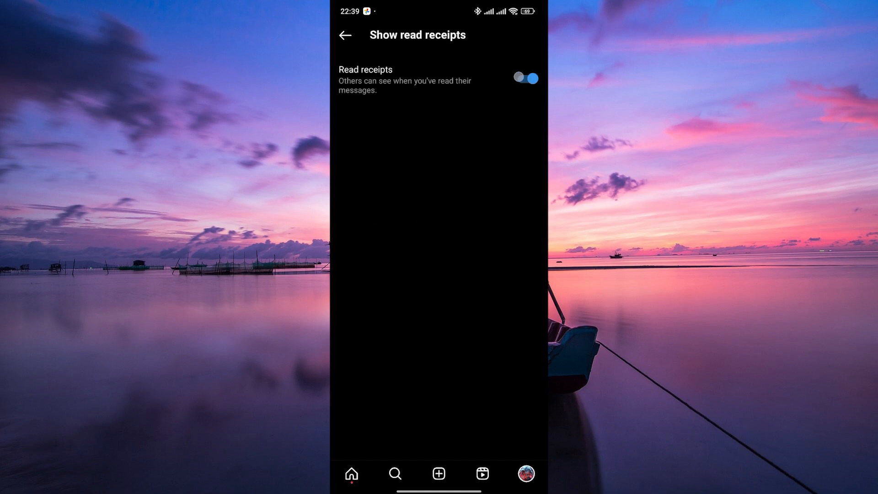
{"action": "left_click", "coordinate": [525, 78]}
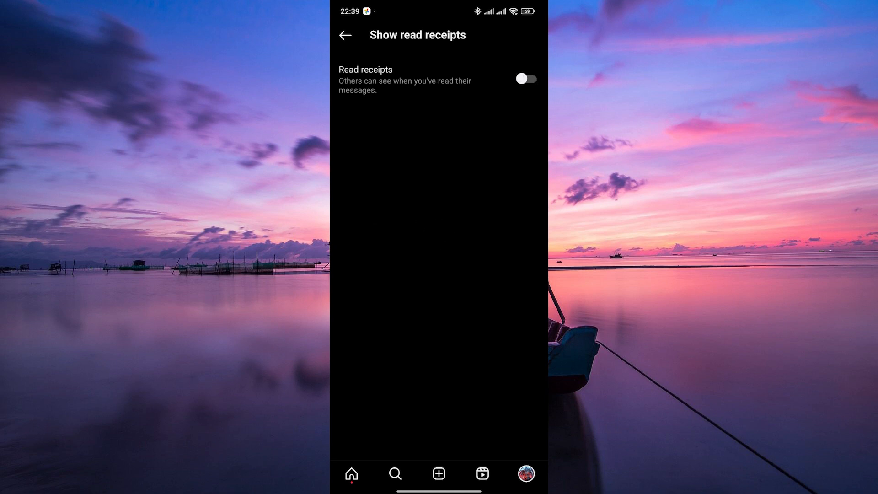